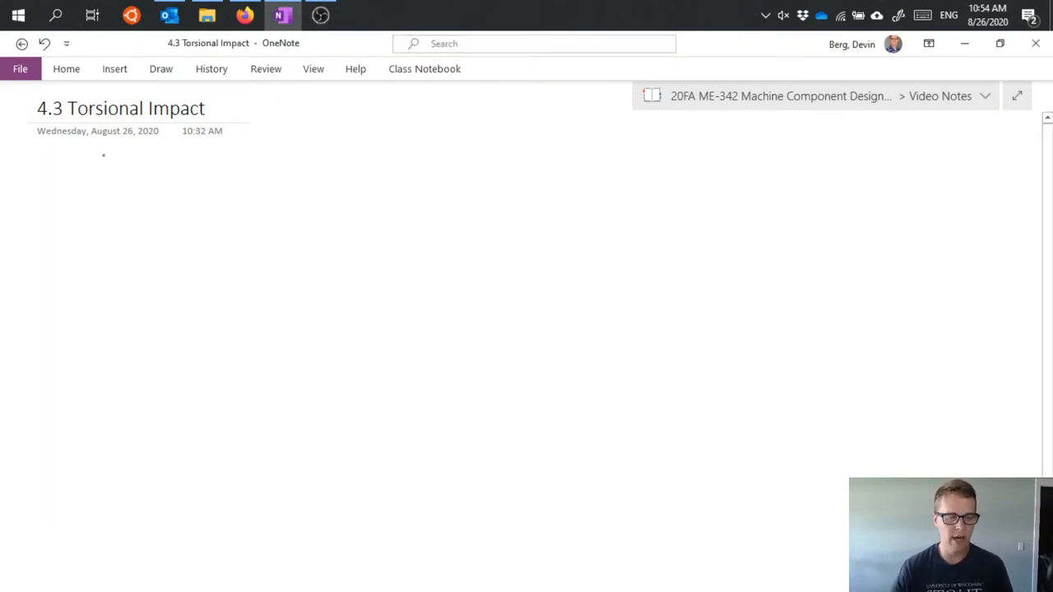
Ink 'δ → θ' at top left and 'Fe → Te' directly beneath it
drag(109, 158, 98, 181)
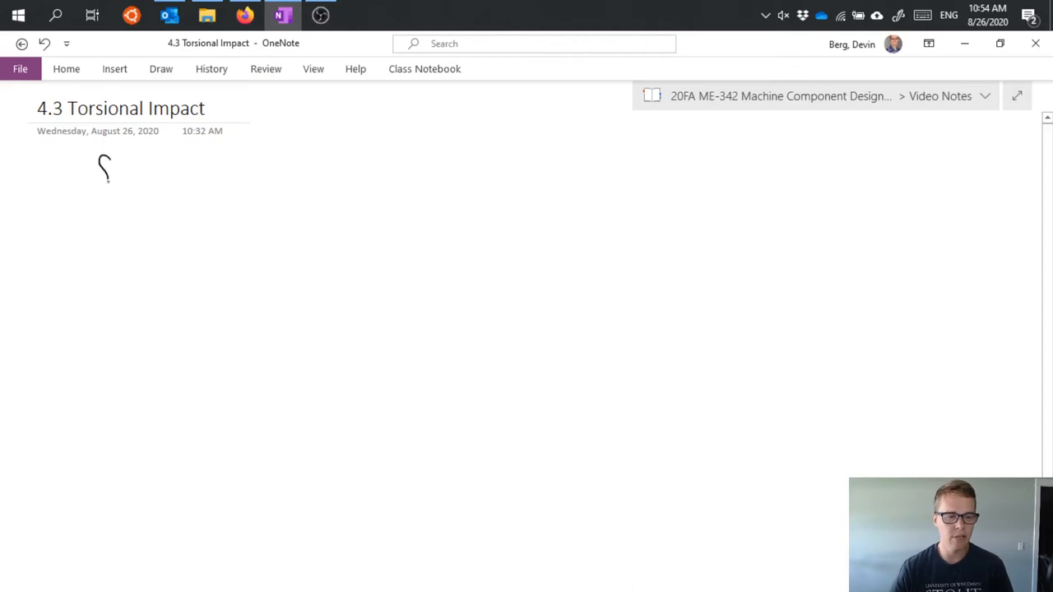
drag(99, 172, 185, 173)
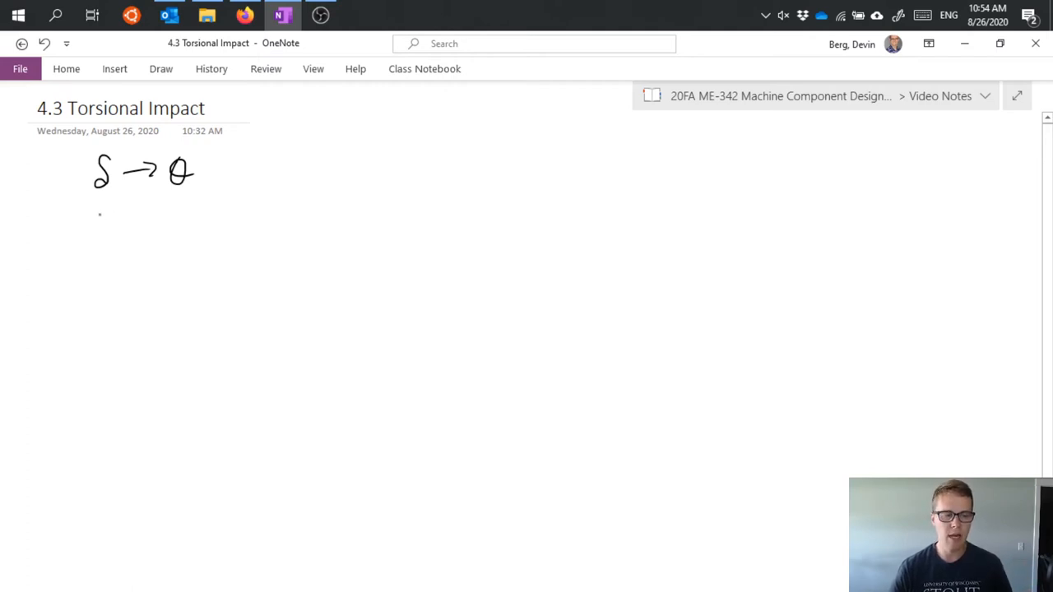
drag(93, 226, 161, 216)
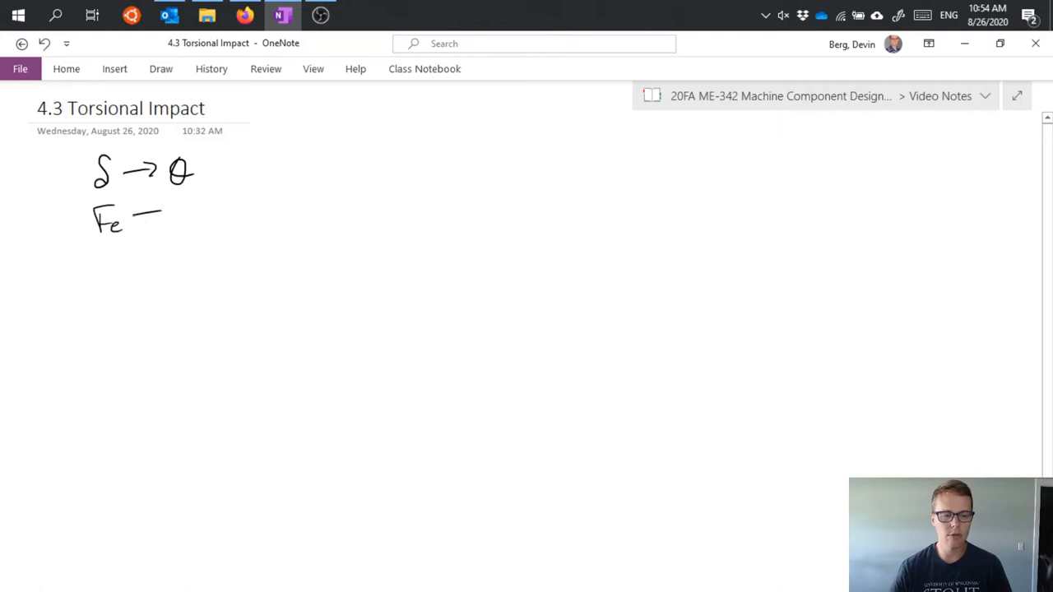
drag(132, 214, 222, 209)
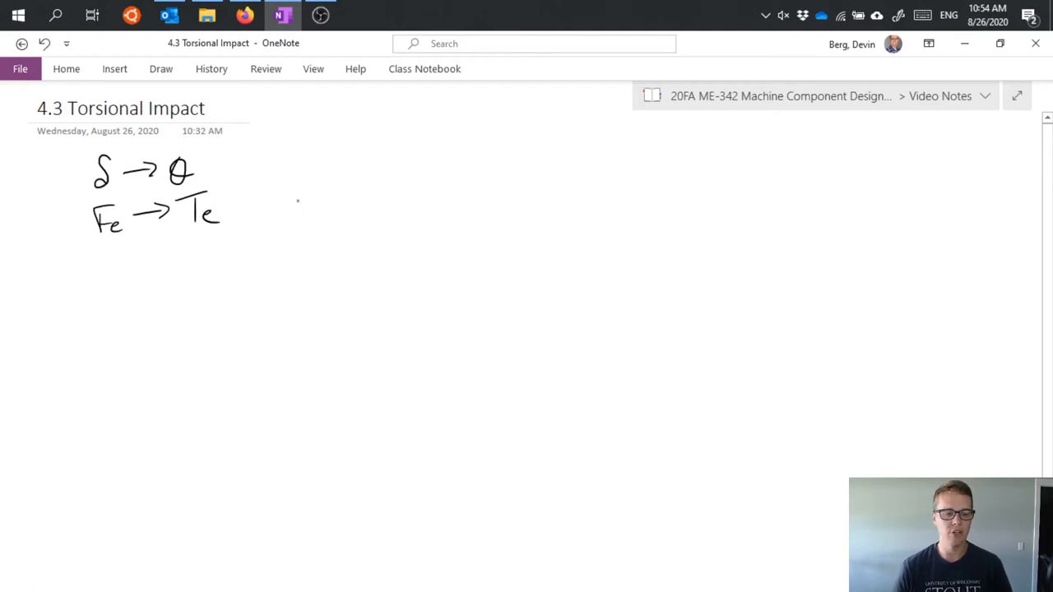
Ink 'T = Kθ' right of the arrow notes, then start 'τ =' below it
drag(310, 158, 340, 154)
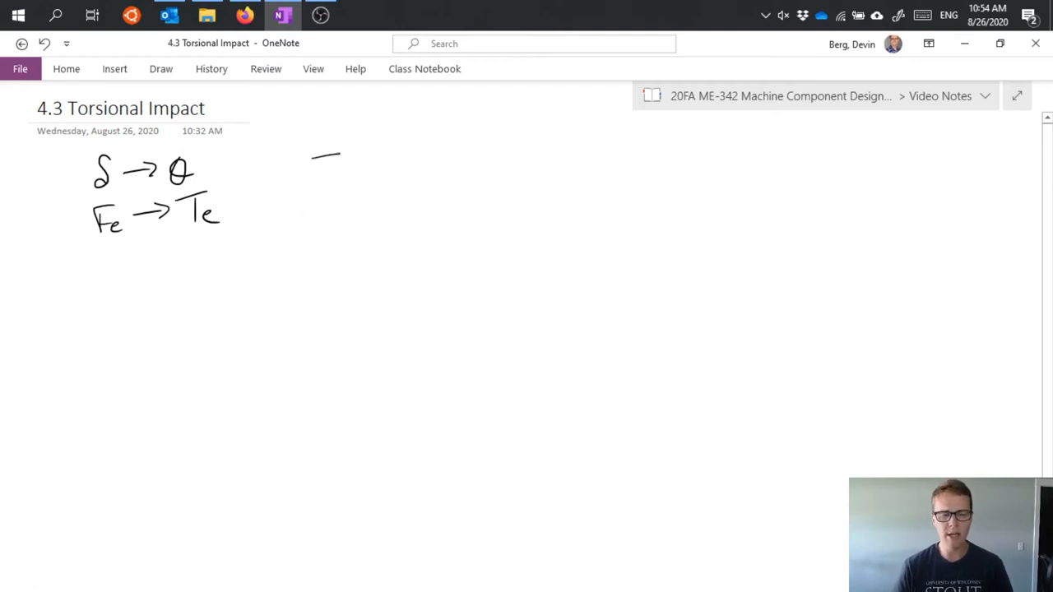
drag(312, 173, 362, 165)
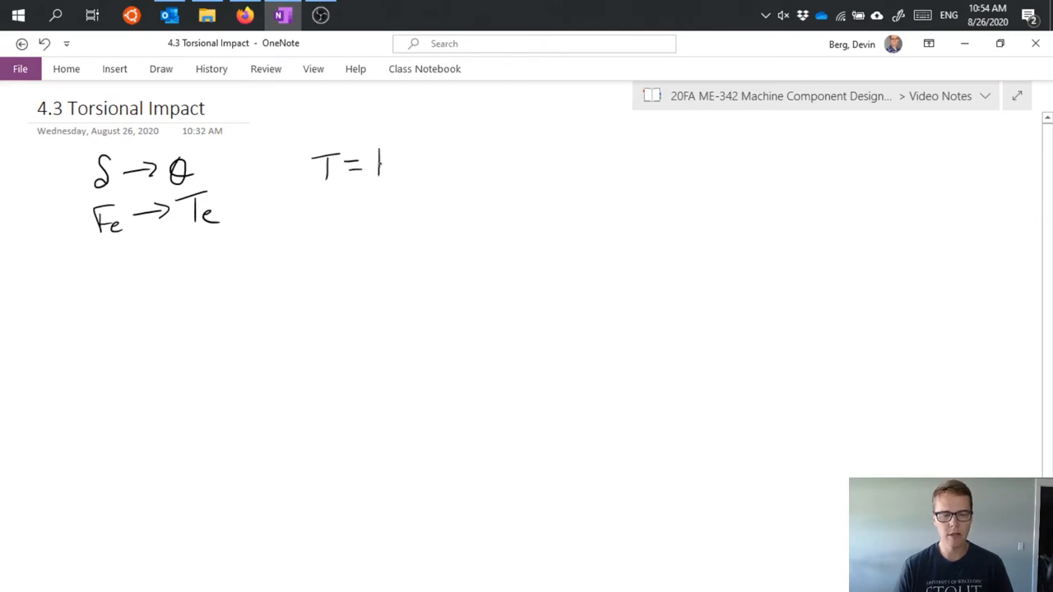
drag(379, 160, 423, 161)
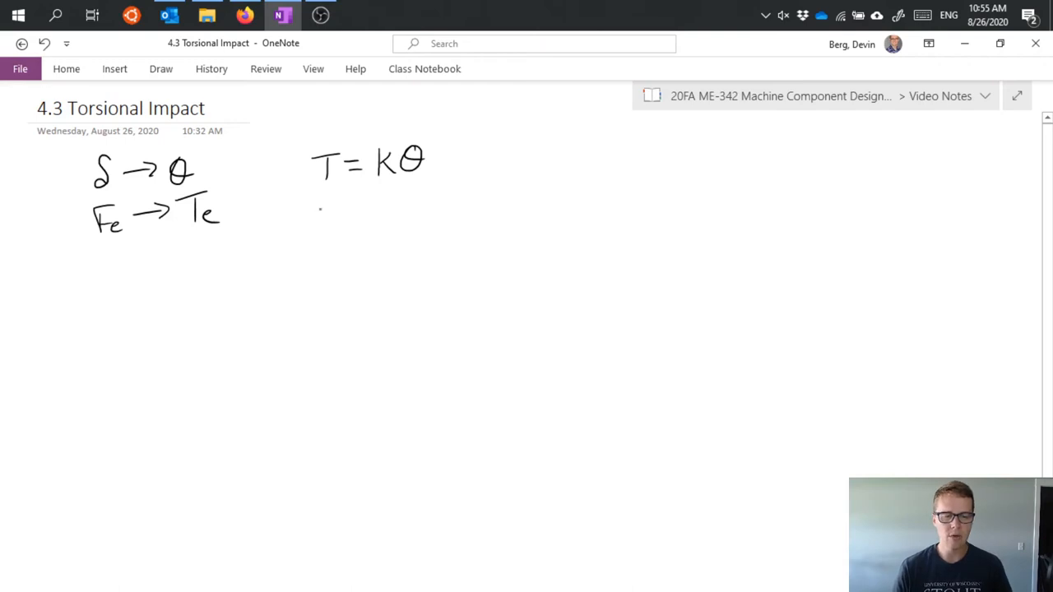
drag(317, 217, 358, 216)
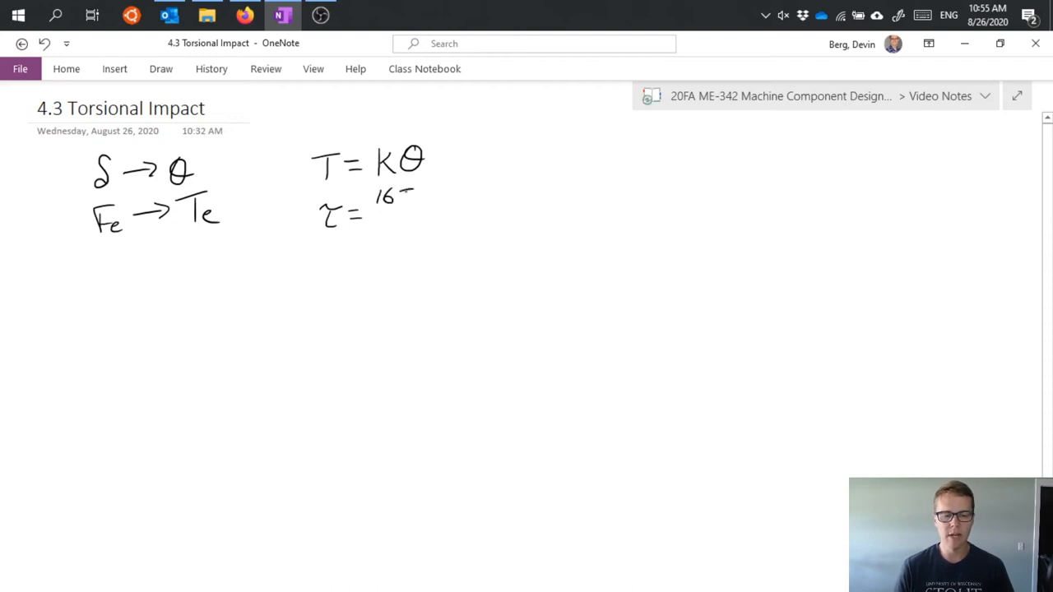
Ink 16Te over a fraction bar with πd³ below, followed by an equals sign
drag(378, 197, 423, 222)
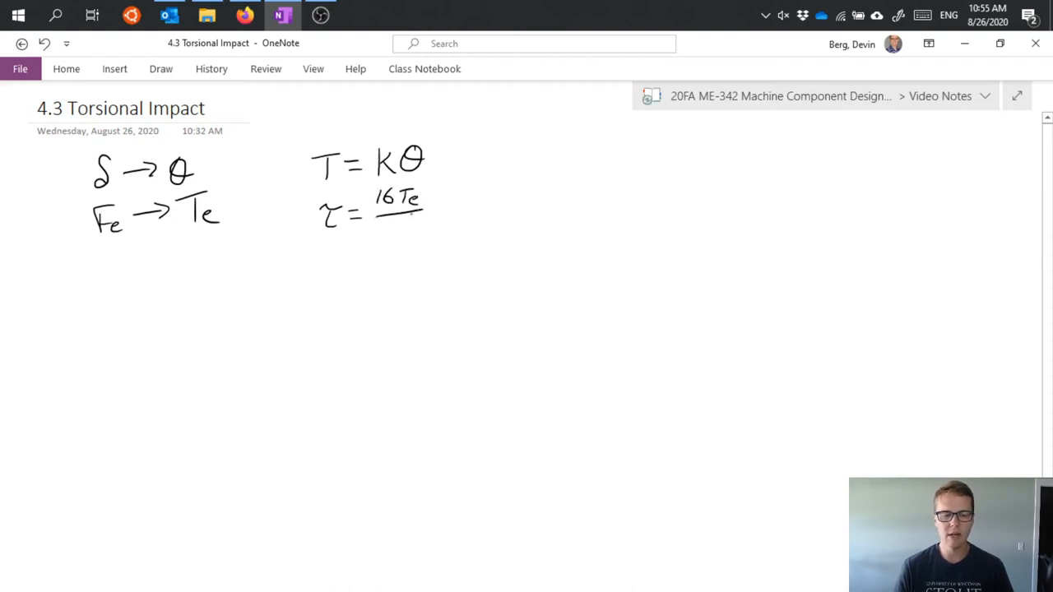
drag(379, 224, 420, 221)
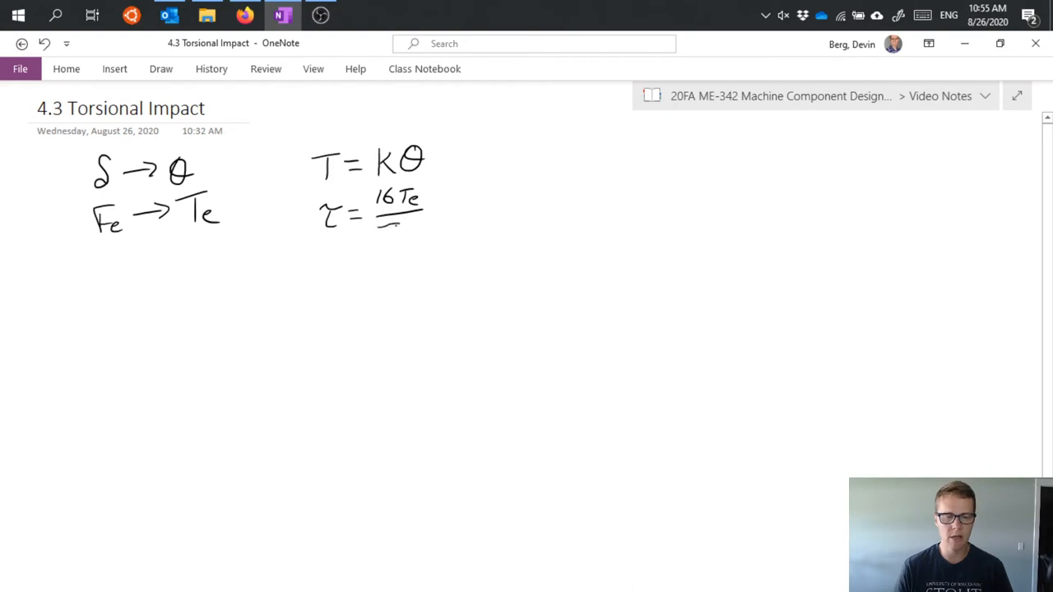
drag(378, 229, 420, 229)
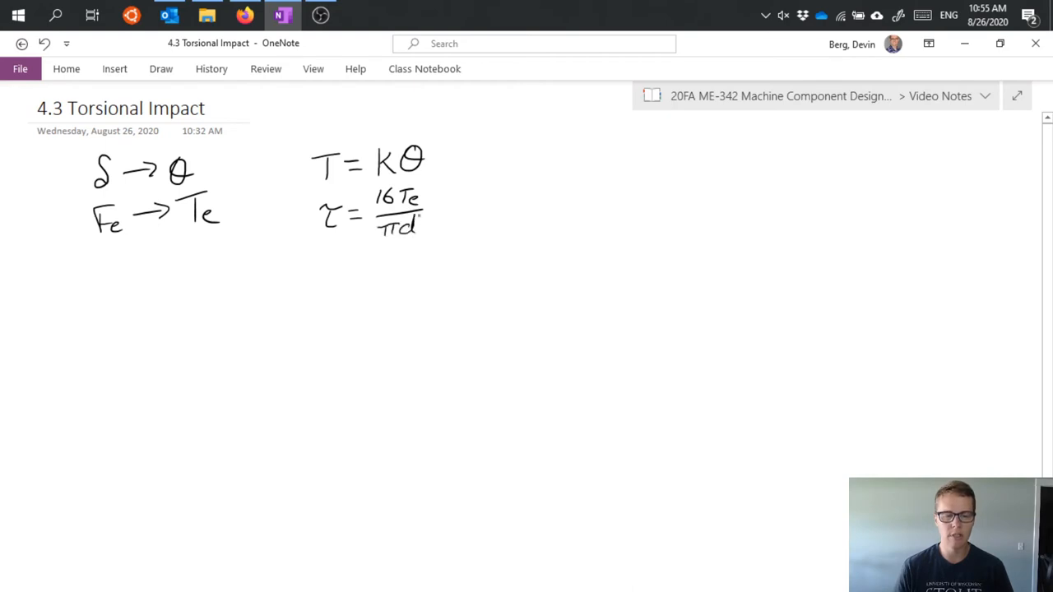
drag(420, 218, 426, 210)
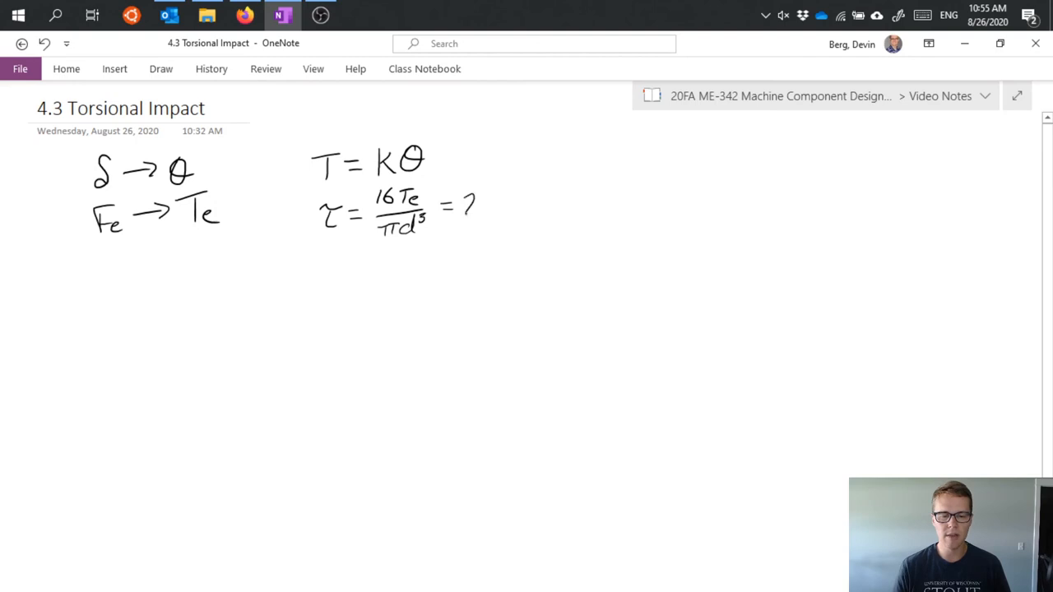
Ink '2√' after the equals sign and begin the radicand with KE terms
drag(465, 206, 555, 177)
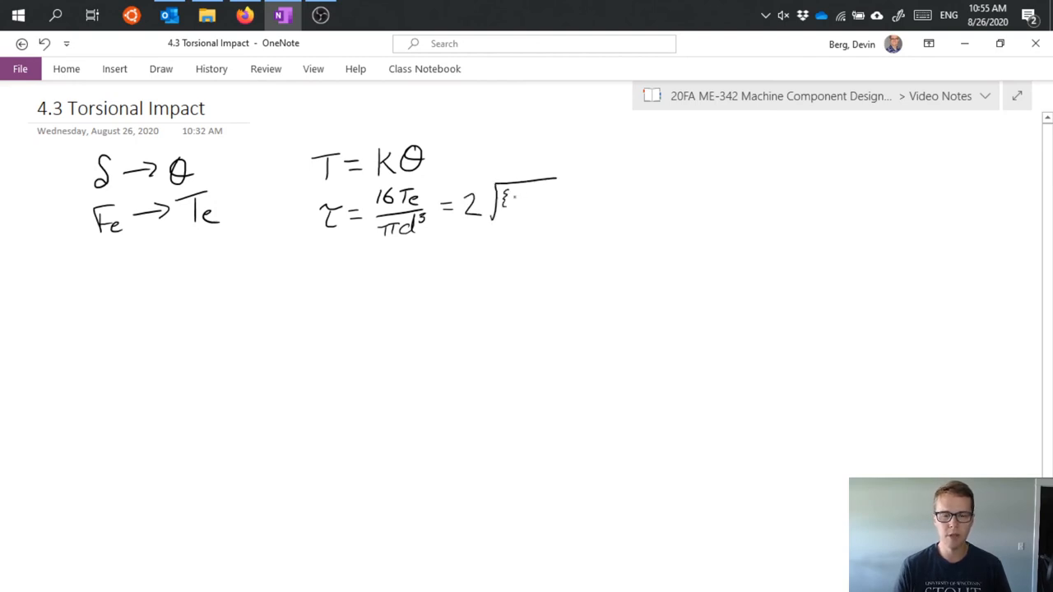
drag(506, 201, 535, 202)
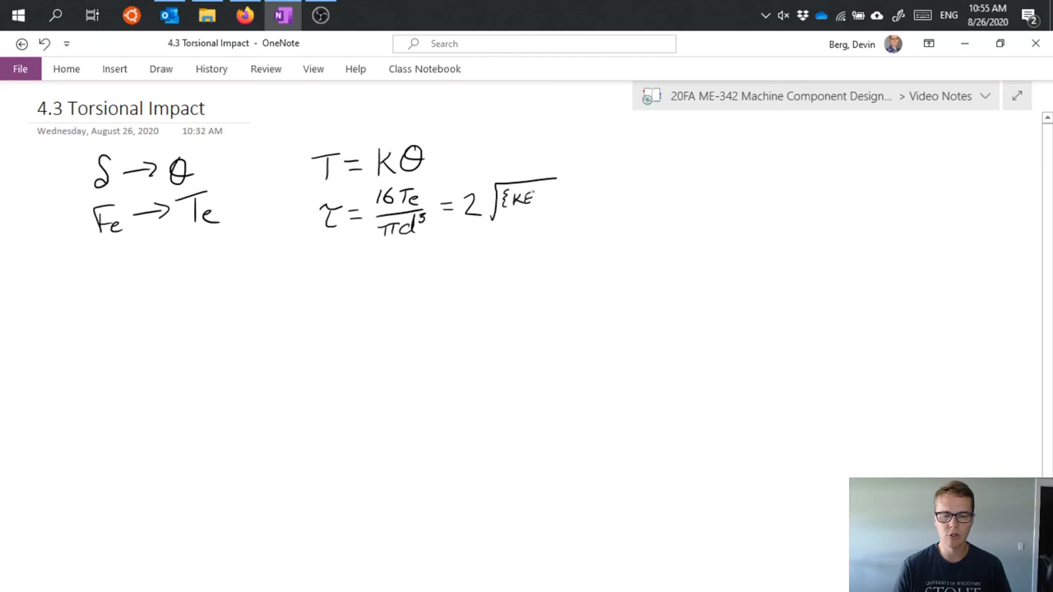
drag(527, 189, 543, 201)
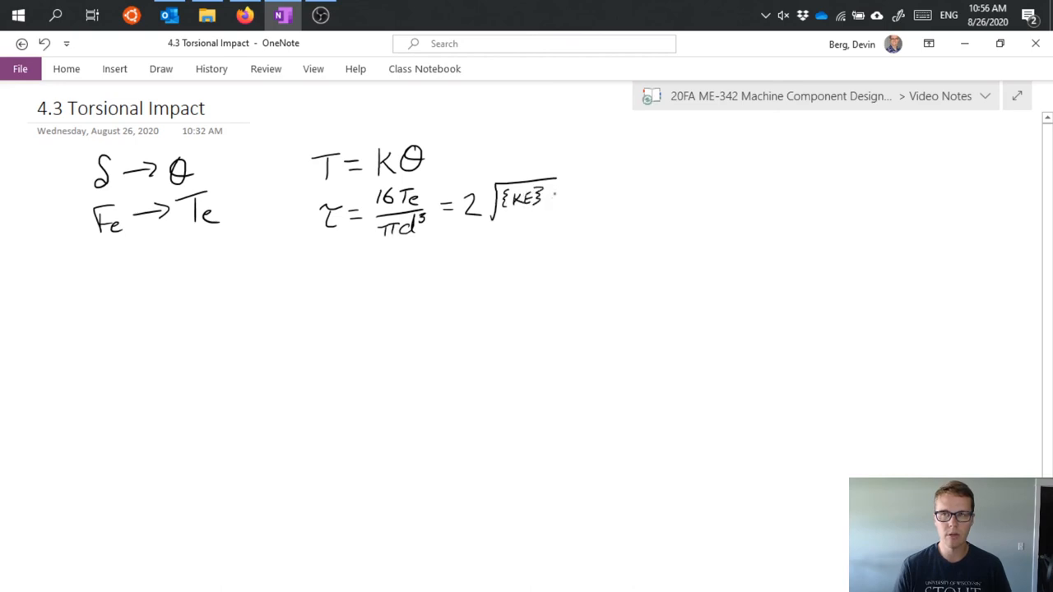